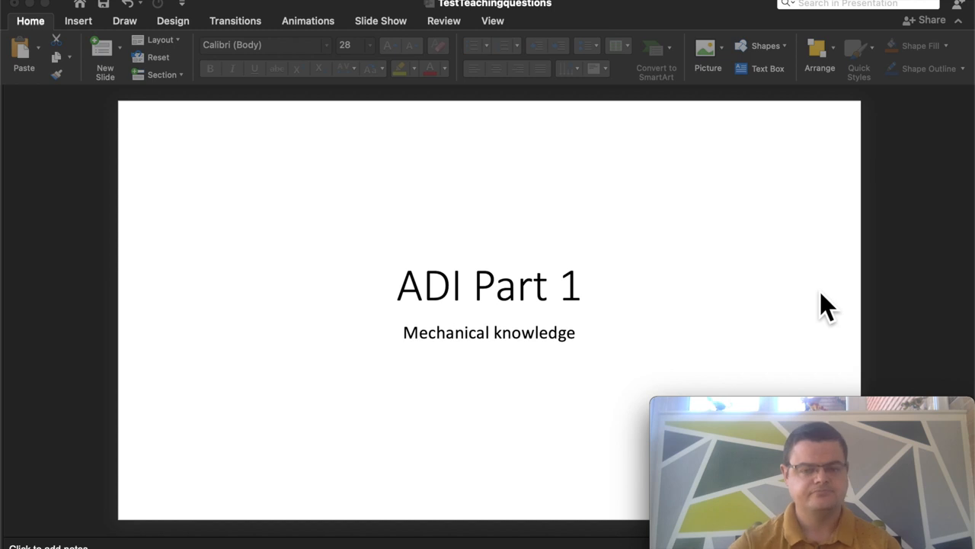
{"action": "mouse_move", "coordinate": [514, 341]}
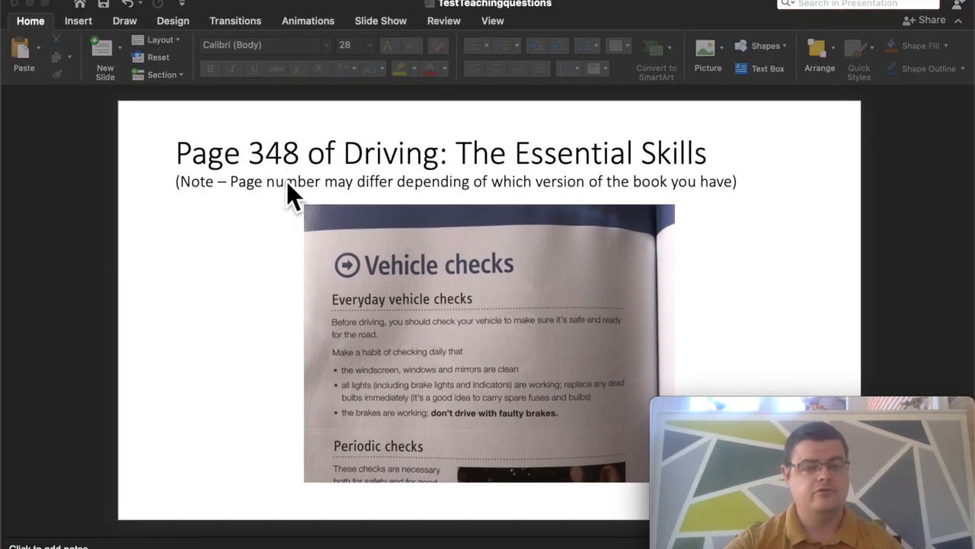
{"action": "mouse_move", "coordinate": [346, 332]}
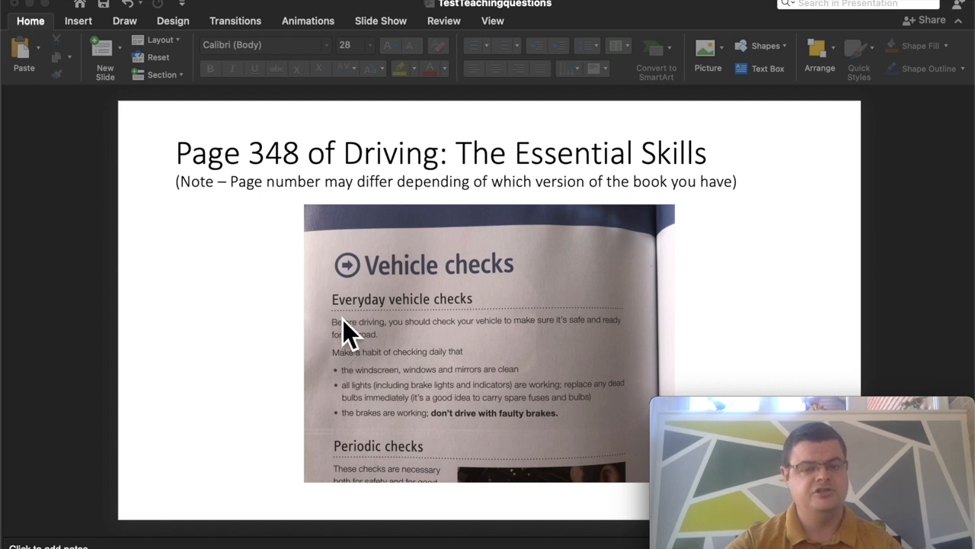
{"action": "mouse_move", "coordinate": [358, 351]}
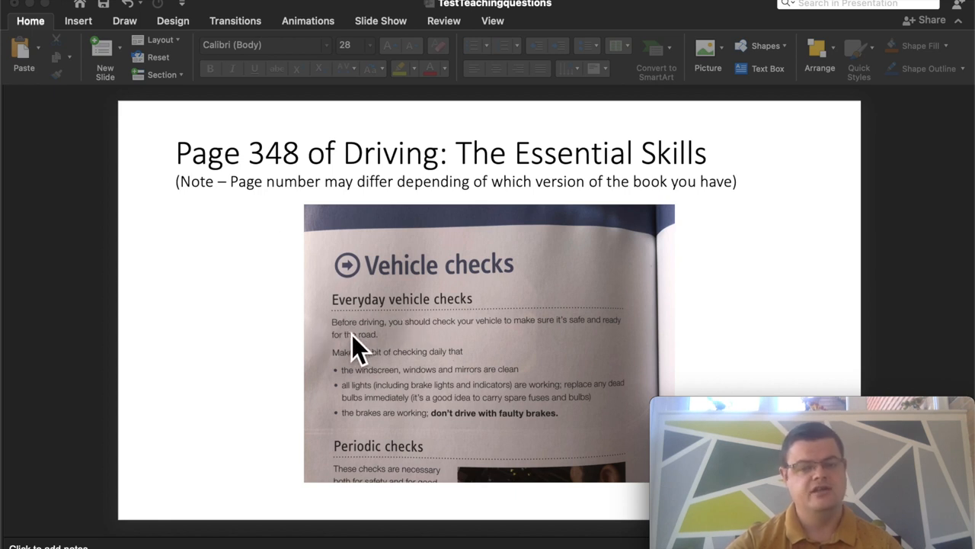
{"action": "mouse_move", "coordinate": [411, 400]}
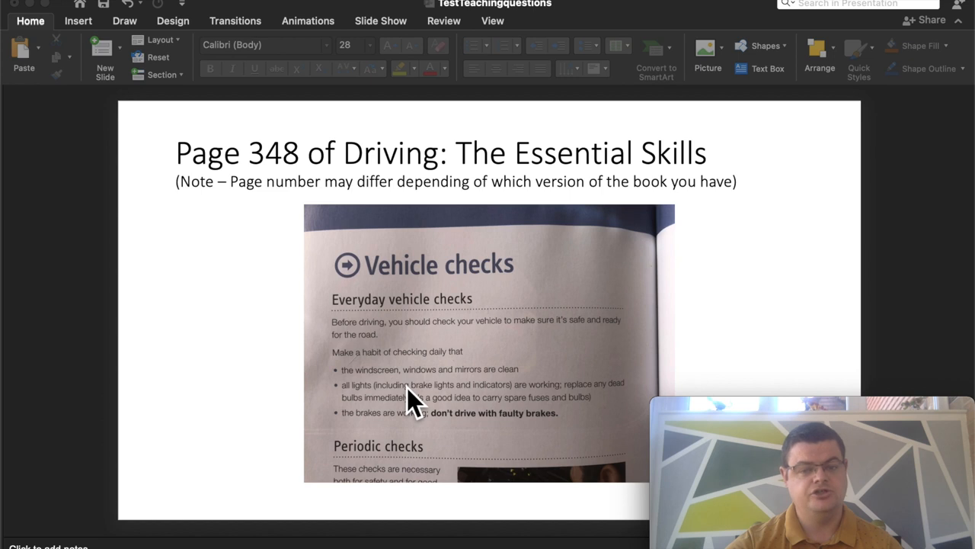
{"action": "mouse_move", "coordinate": [426, 412]}
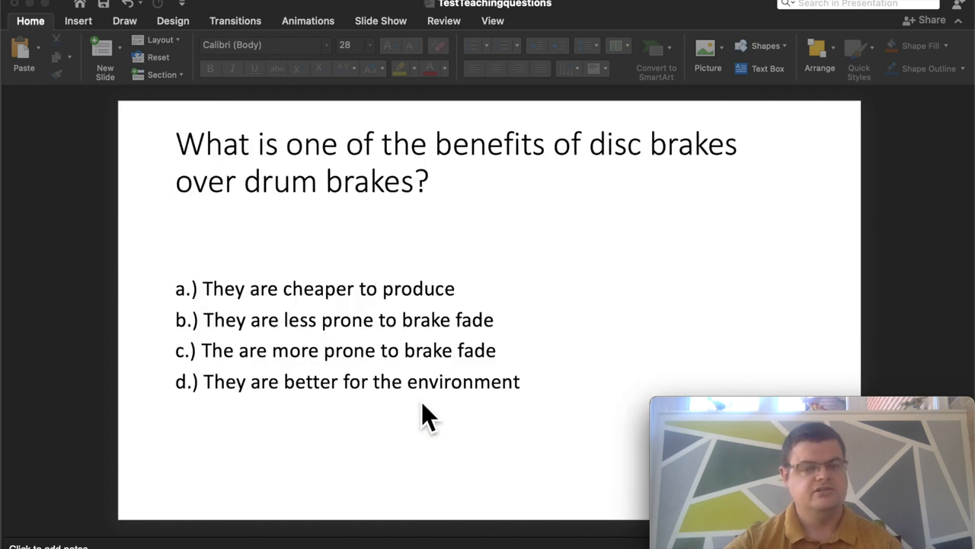
{"action": "mouse_move", "coordinate": [442, 432]}
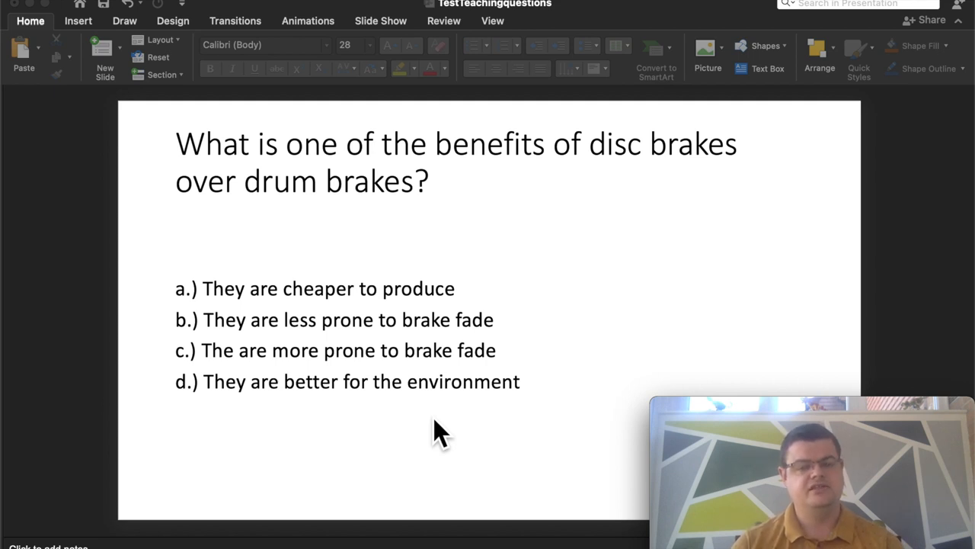
{"action": "mouse_move", "coordinate": [431, 415]}
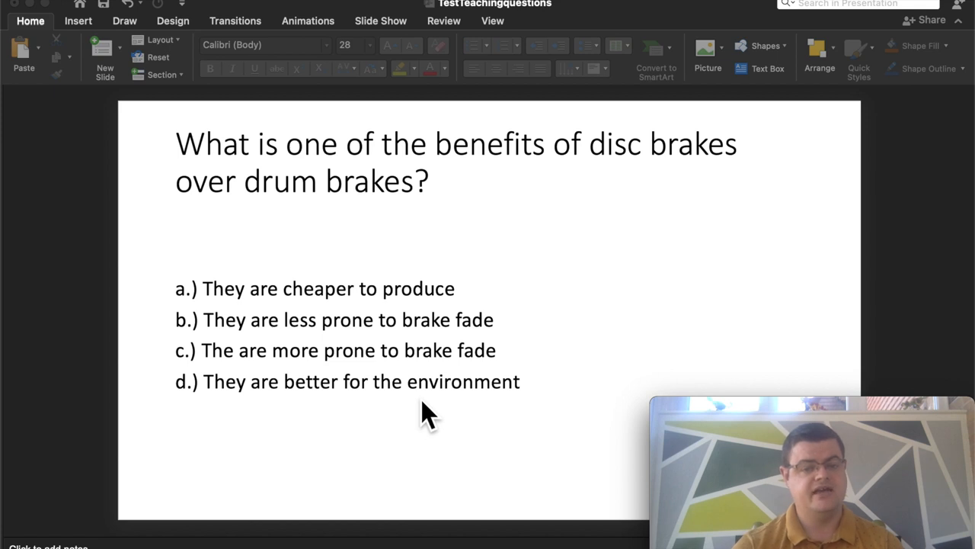
{"action": "mouse_move", "coordinate": [491, 354]}
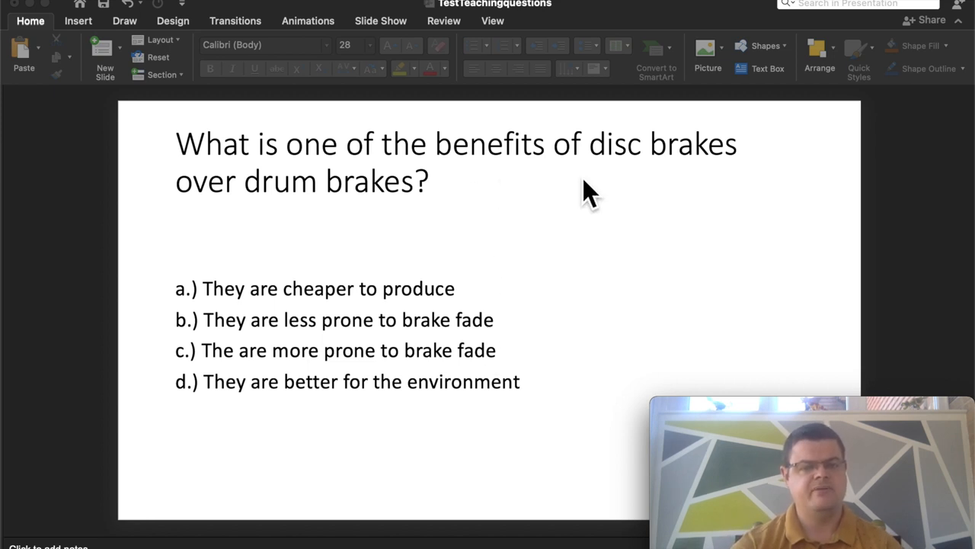
{"action": "mouse_move", "coordinate": [404, 293]}
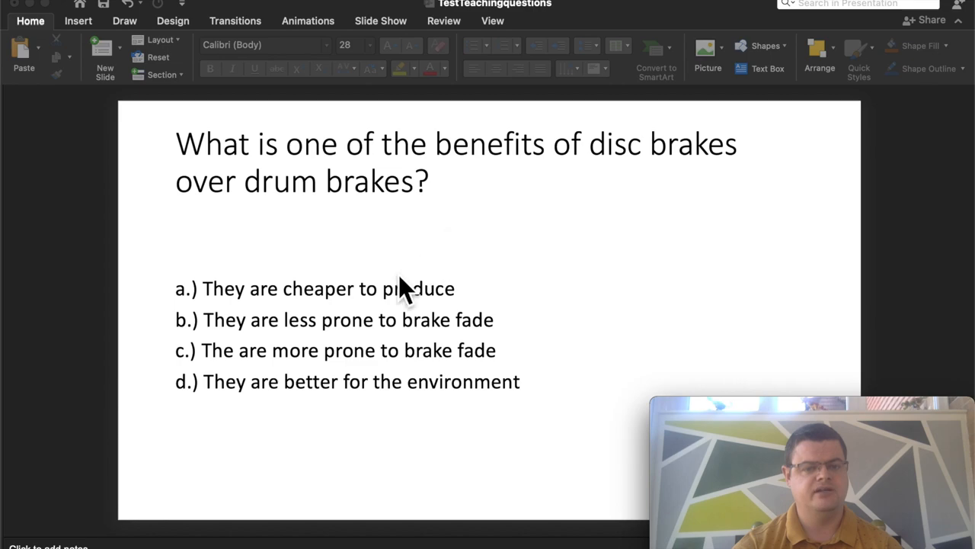
{"action": "mouse_move", "coordinate": [305, 339]}
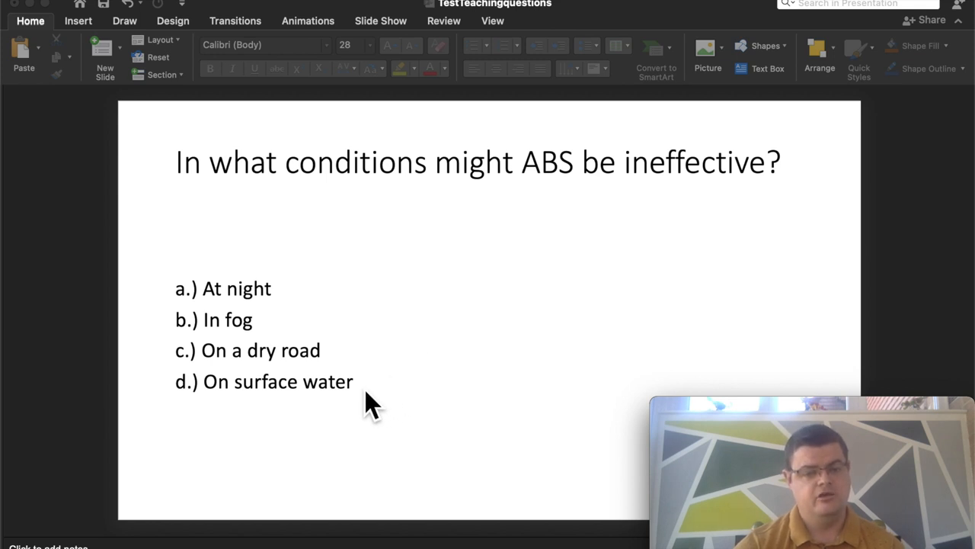
{"action": "mouse_move", "coordinate": [560, 206]}
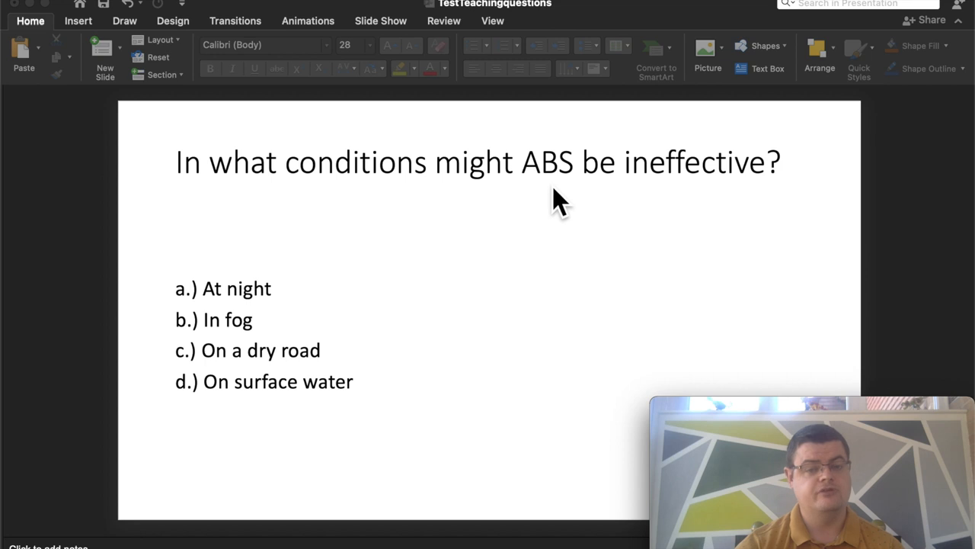
{"action": "mouse_move", "coordinate": [297, 312]}
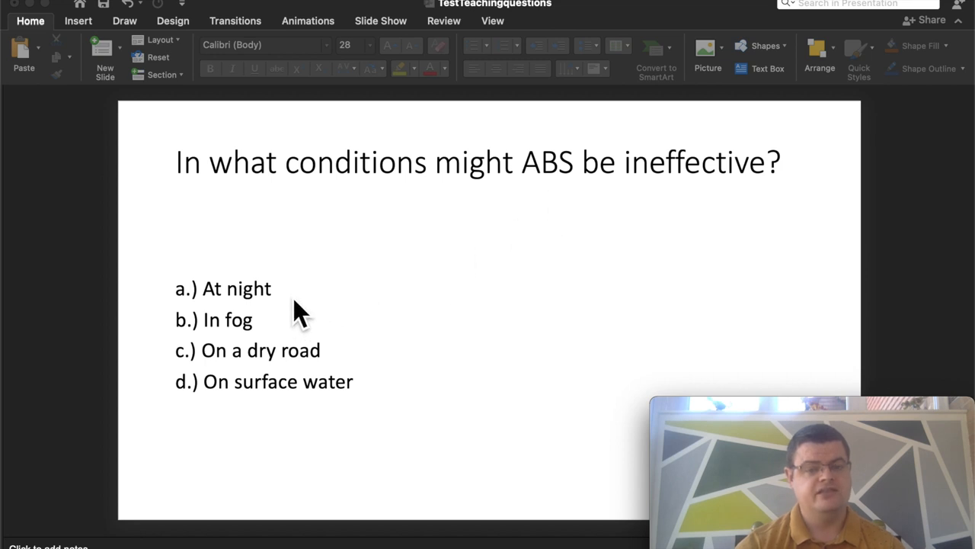
{"action": "mouse_move", "coordinate": [294, 328]}
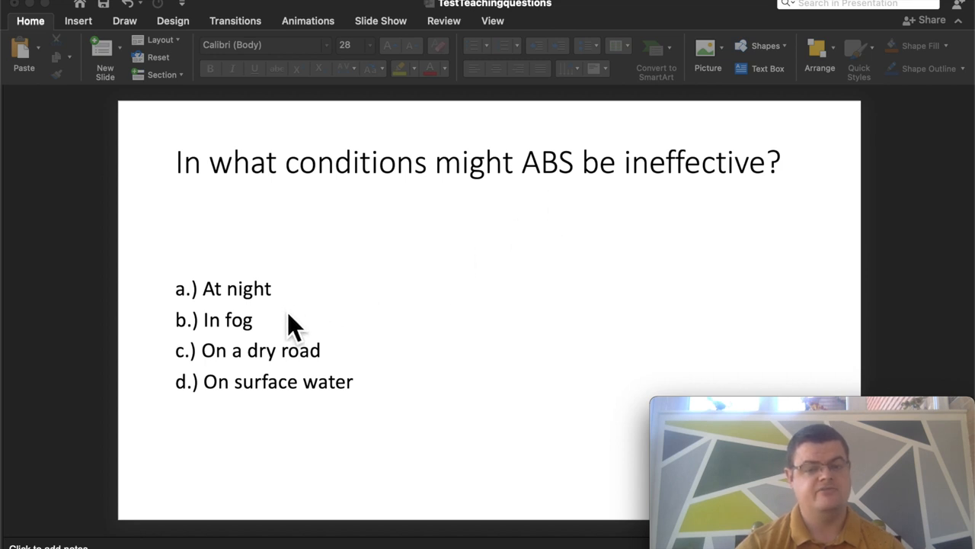
{"action": "mouse_move", "coordinate": [274, 339]}
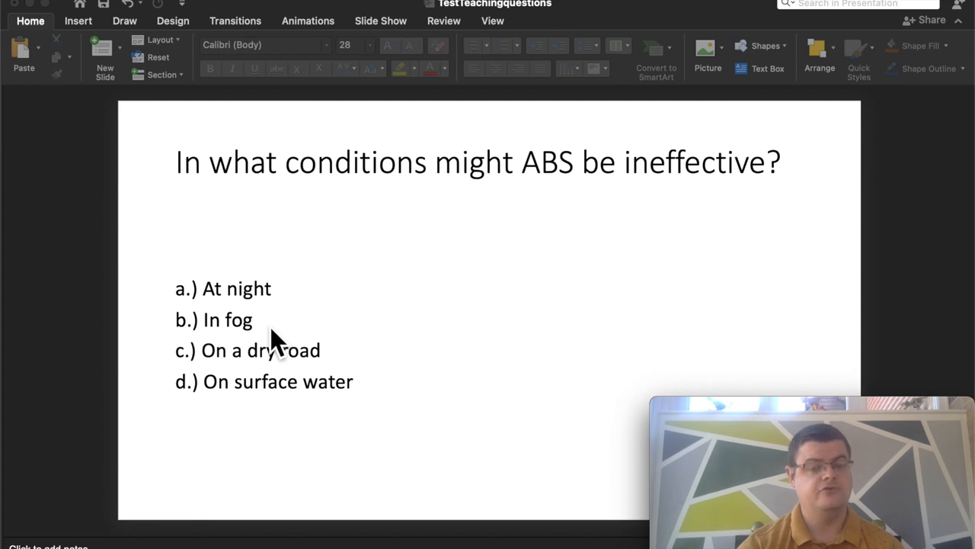
{"action": "mouse_move", "coordinate": [350, 370]}
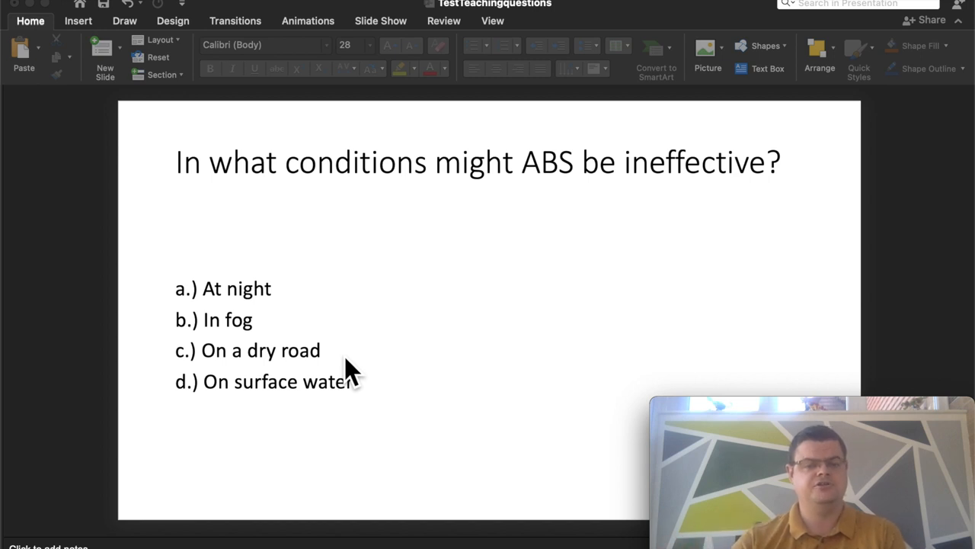
{"action": "mouse_move", "coordinate": [311, 404]}
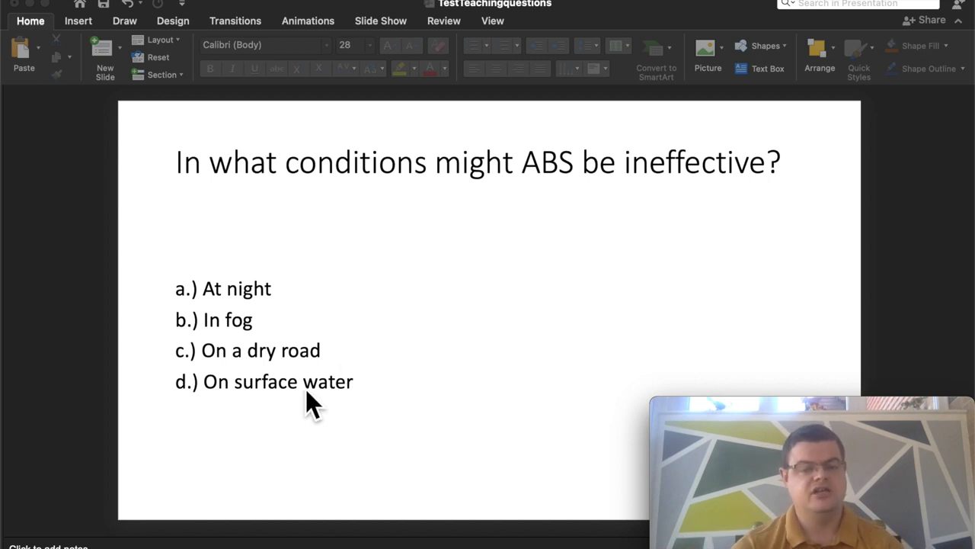
{"action": "mouse_move", "coordinate": [360, 402]}
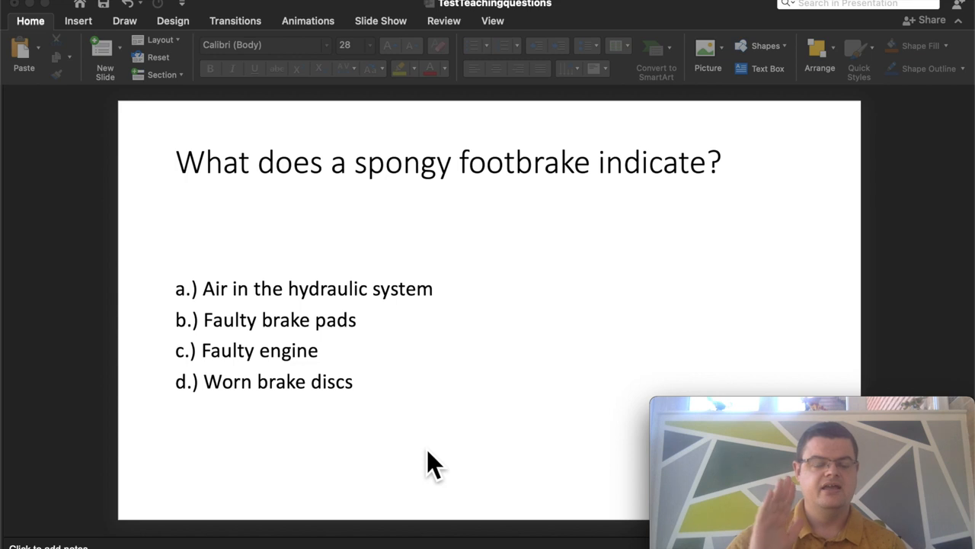
{"action": "mouse_move", "coordinate": [228, 320]}
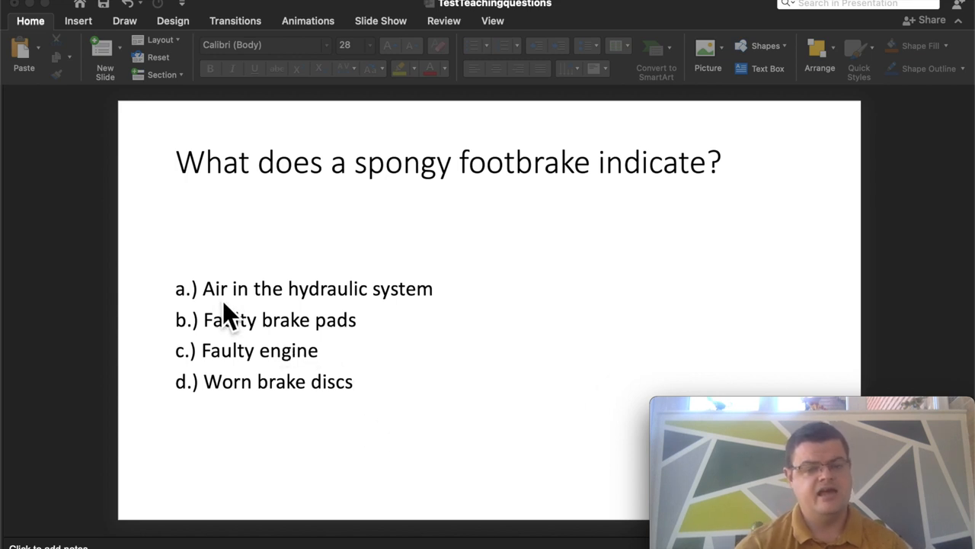
{"action": "mouse_move", "coordinate": [402, 370]}
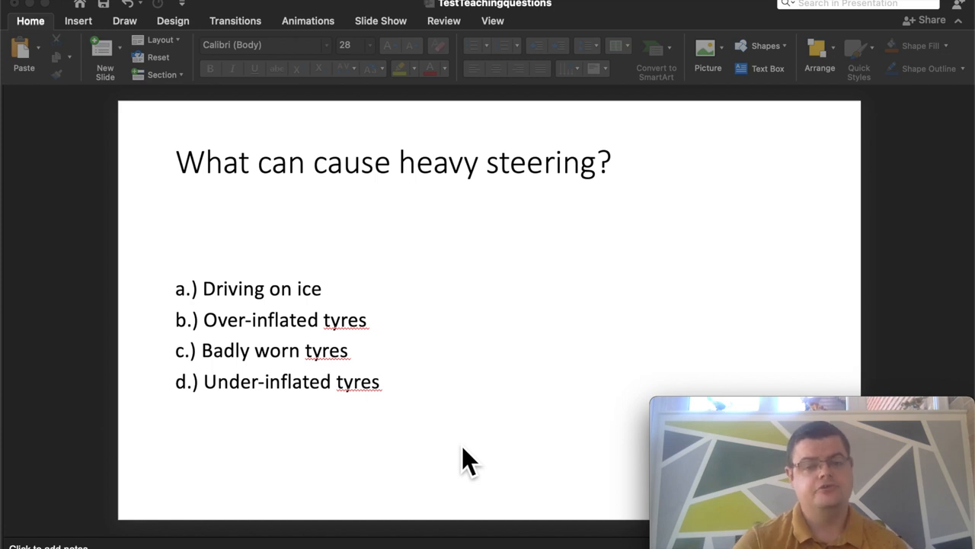
{"action": "mouse_move", "coordinate": [296, 349]}
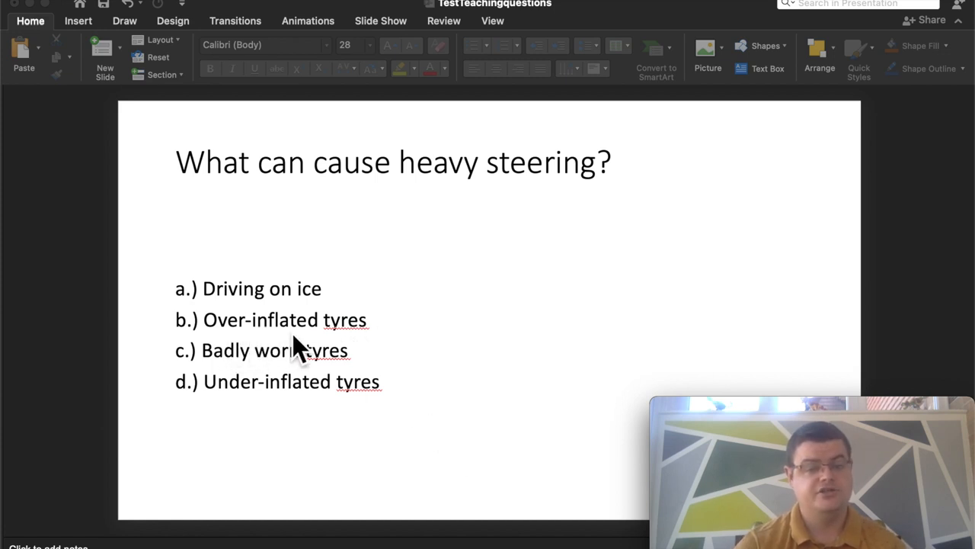
{"action": "mouse_move", "coordinate": [267, 403]}
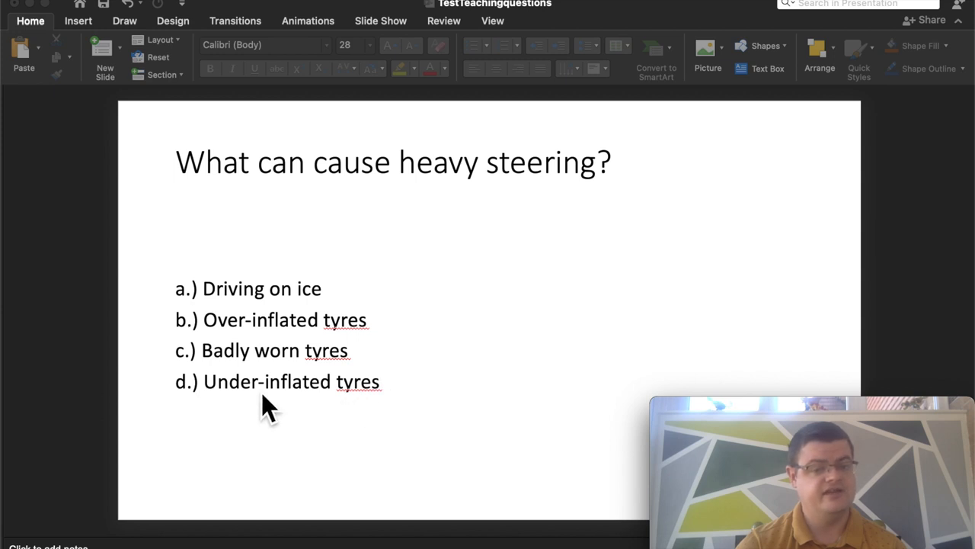
{"action": "mouse_move", "coordinate": [339, 408]}
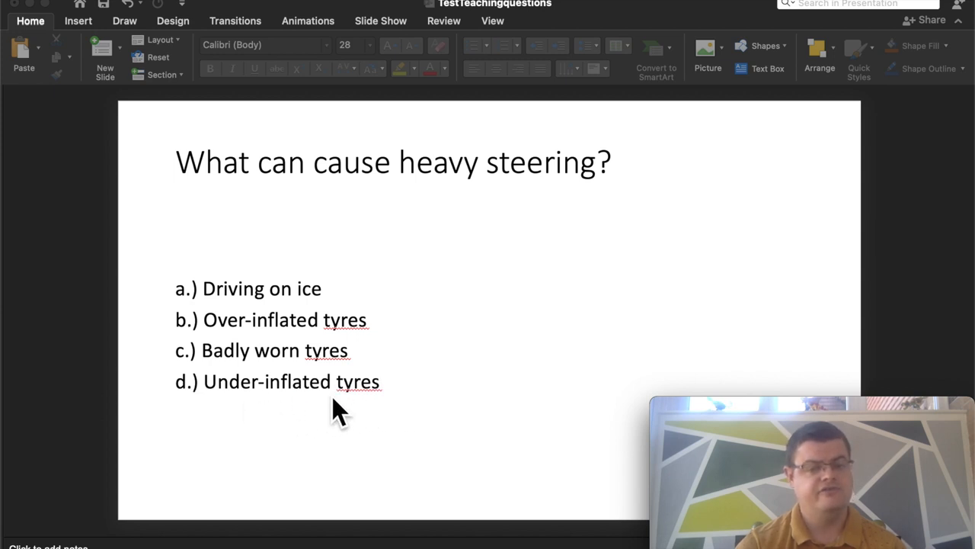
{"action": "mouse_move", "coordinate": [255, 423]}
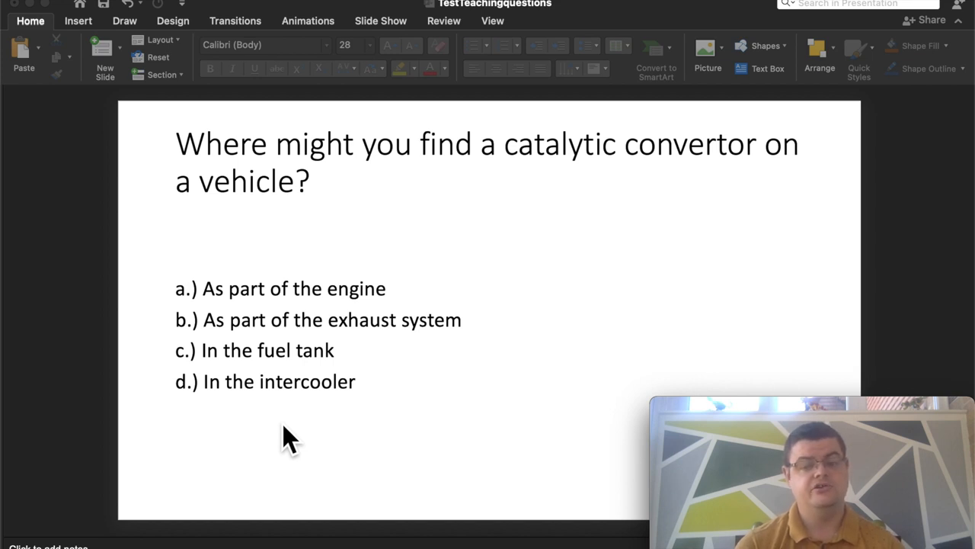
{"action": "mouse_move", "coordinate": [236, 350]}
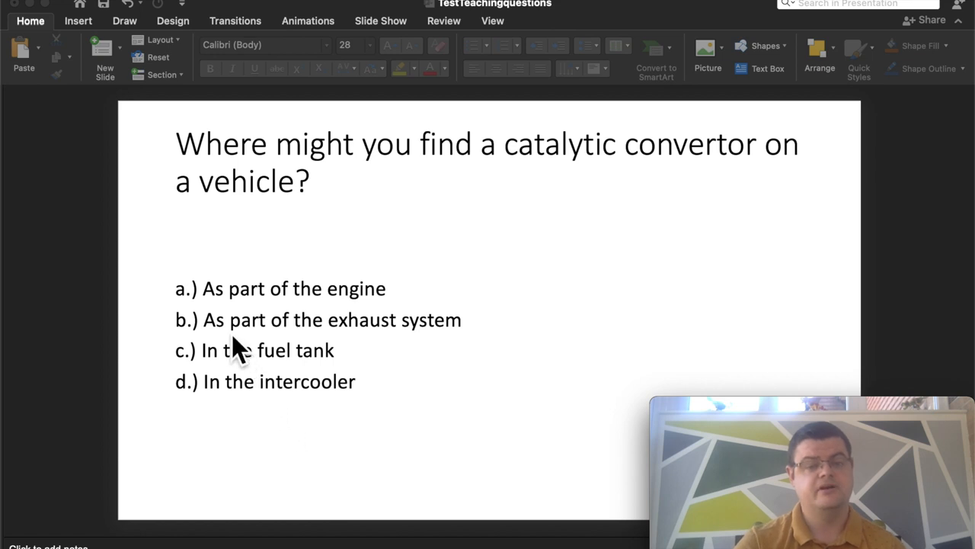
{"action": "mouse_move", "coordinate": [403, 339]}
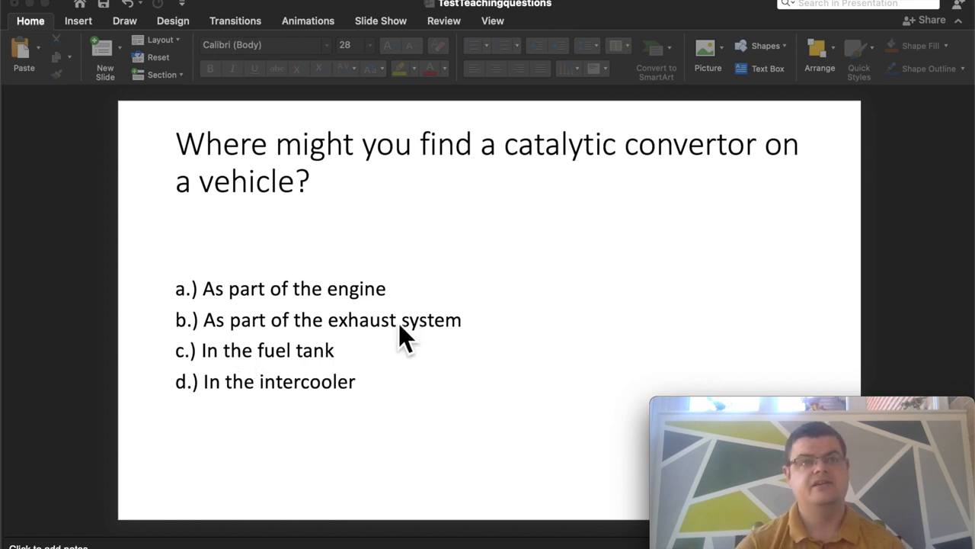